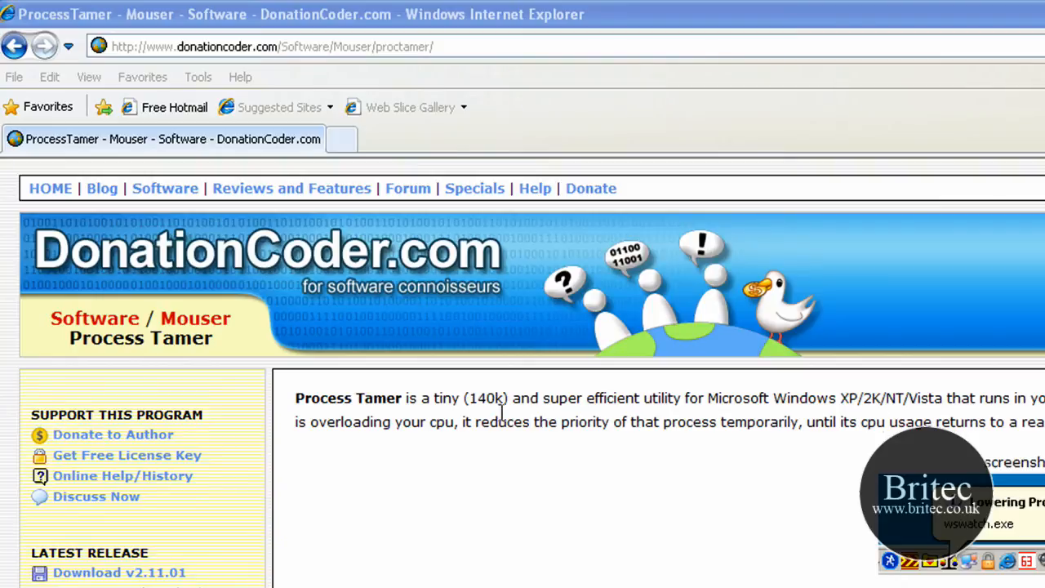
Step: Bring up the Process Tamer download page and scroll to the setup file
double_click(348, 398)
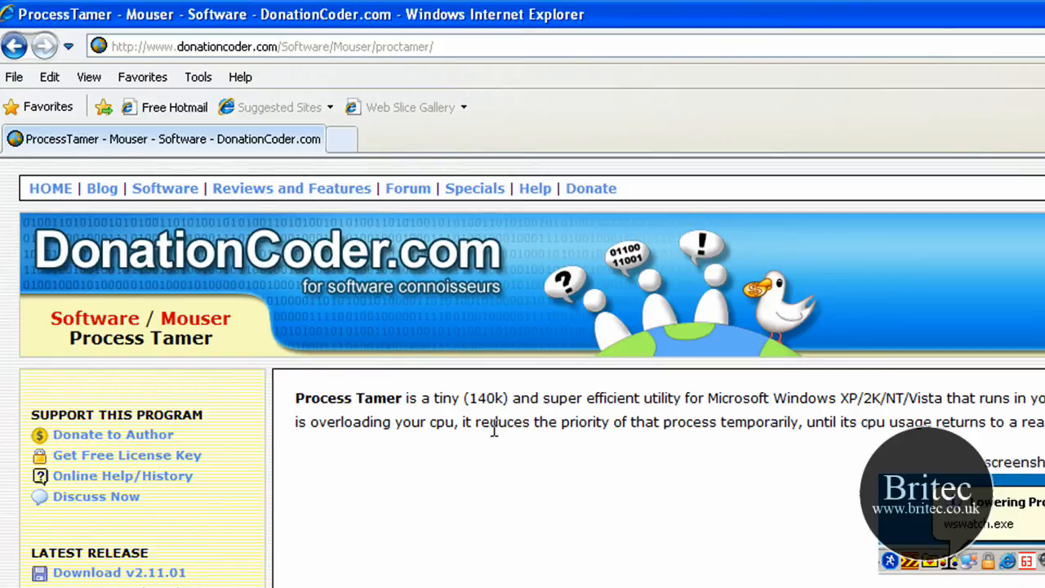
mouse_move(678, 579)
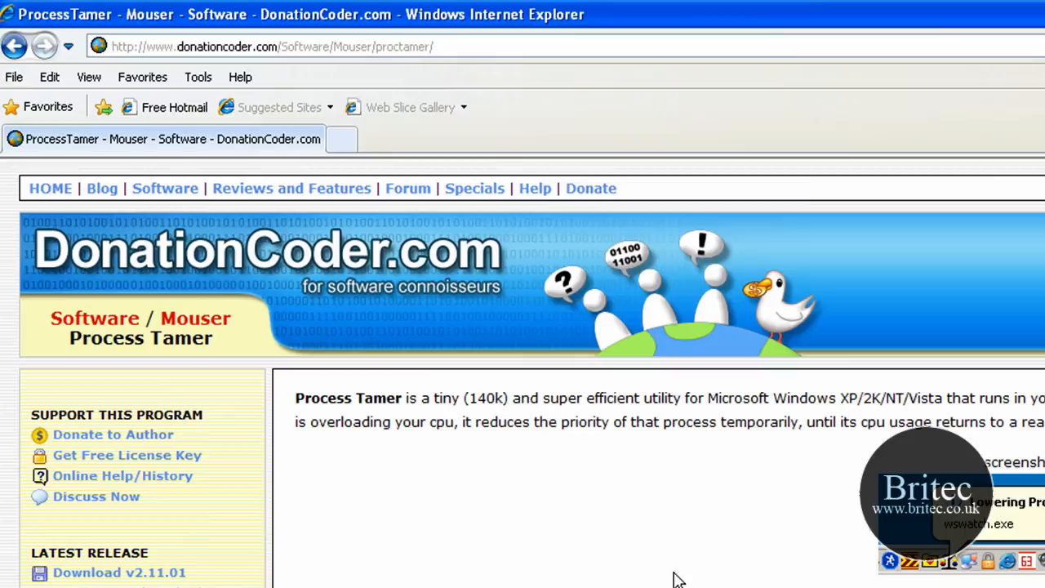
mouse_move(521, 514)
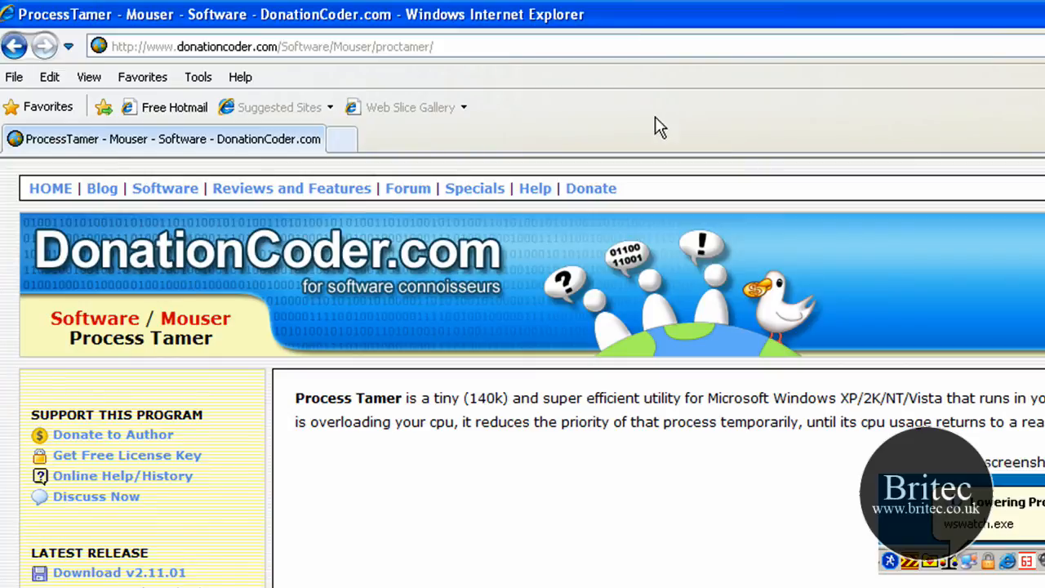
click(269, 47)
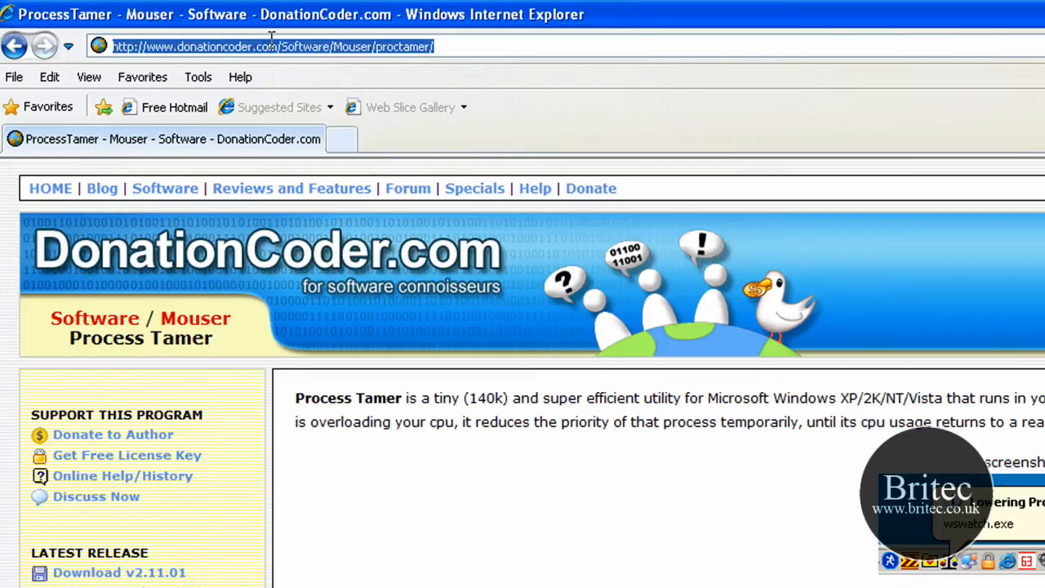
mouse_move(309, 304)
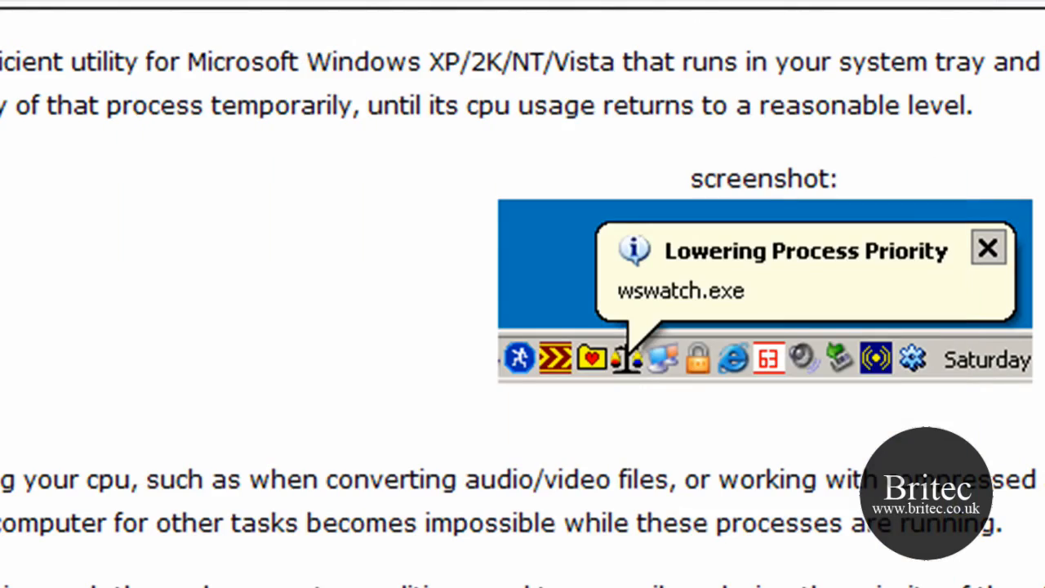
scroll(down, 3)
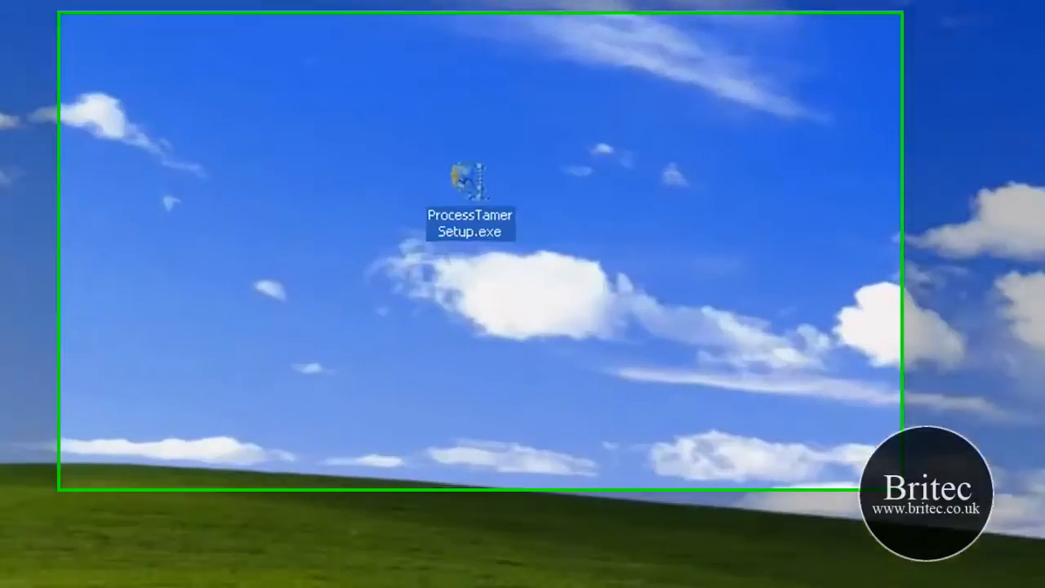
Step: Run ProcessTamerSetup.exe with the default shortcuts folder and launch Process Tamer on finish
double_click(466, 175)
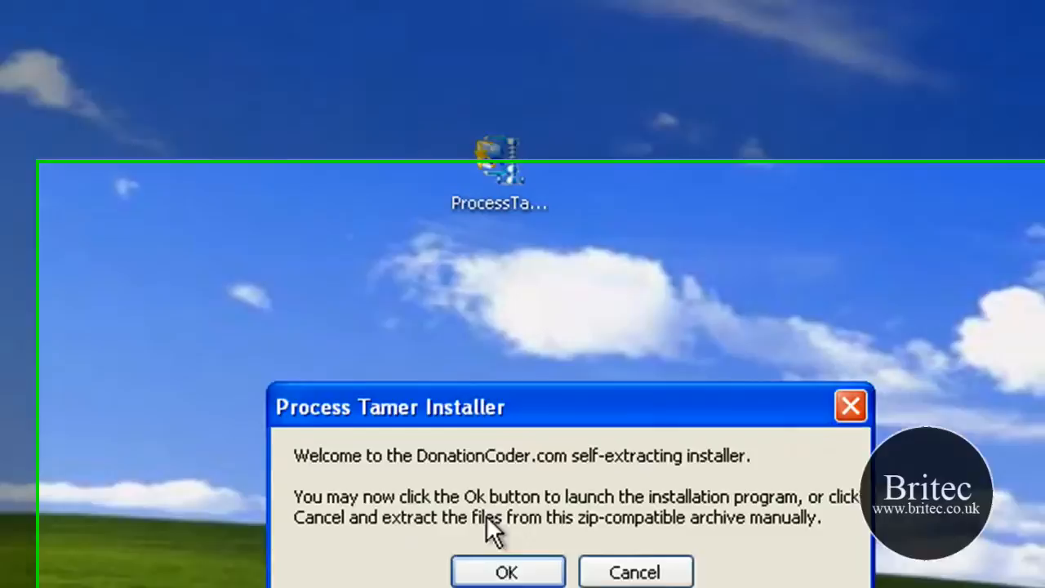
click(509, 570)
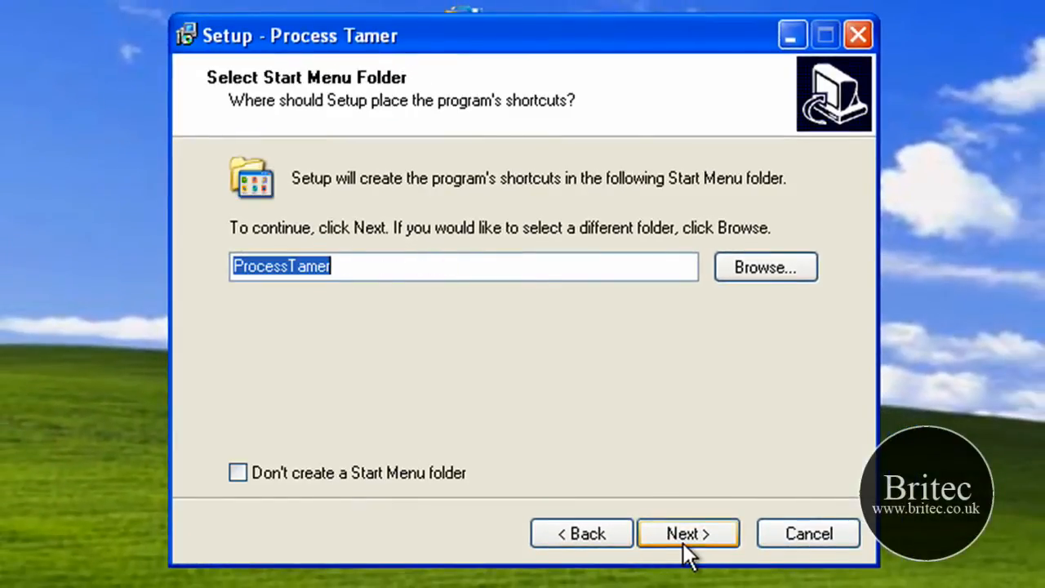
click(687, 533)
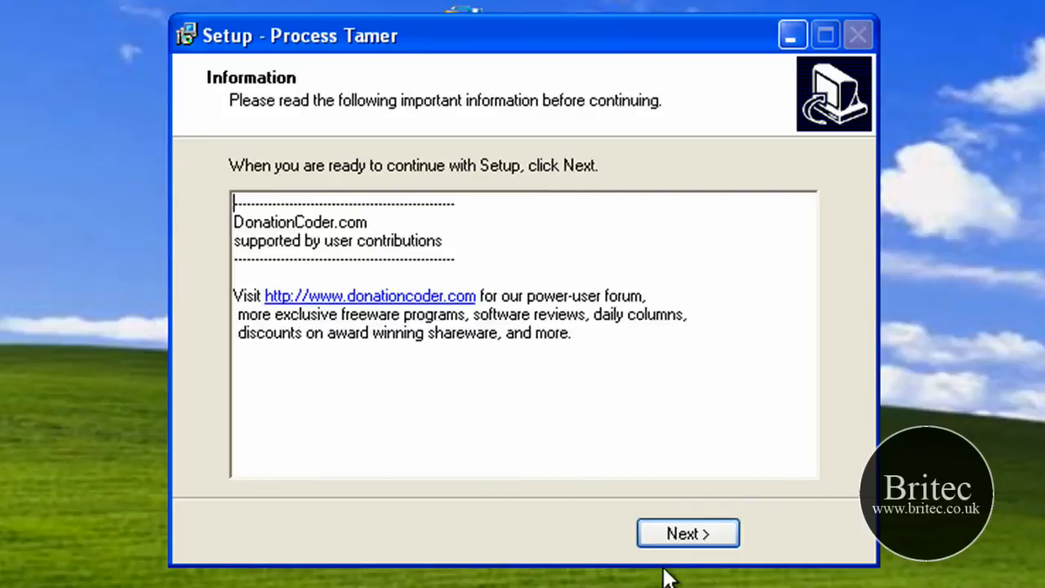
click(687, 532)
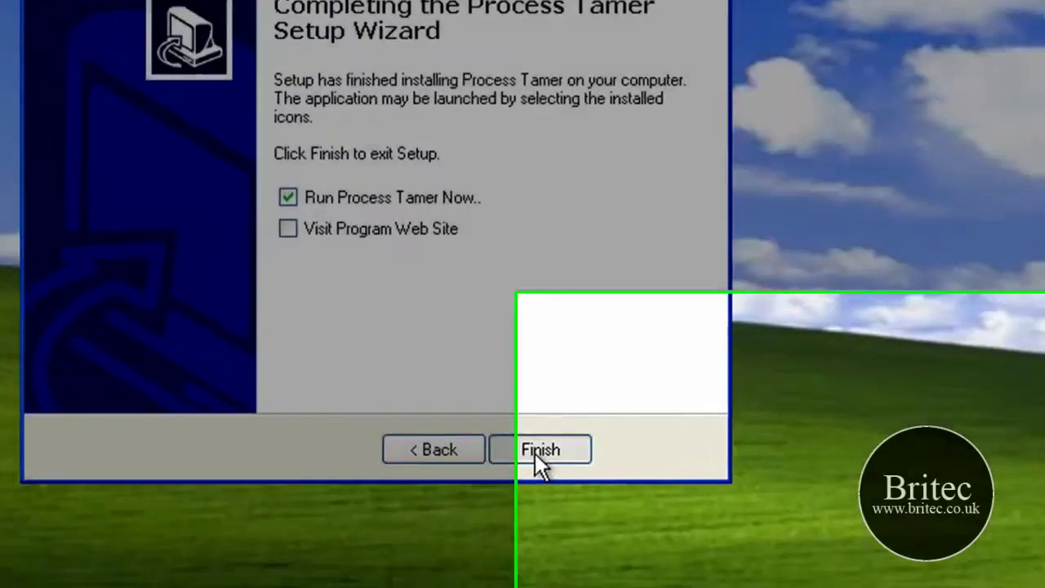
click(542, 449)
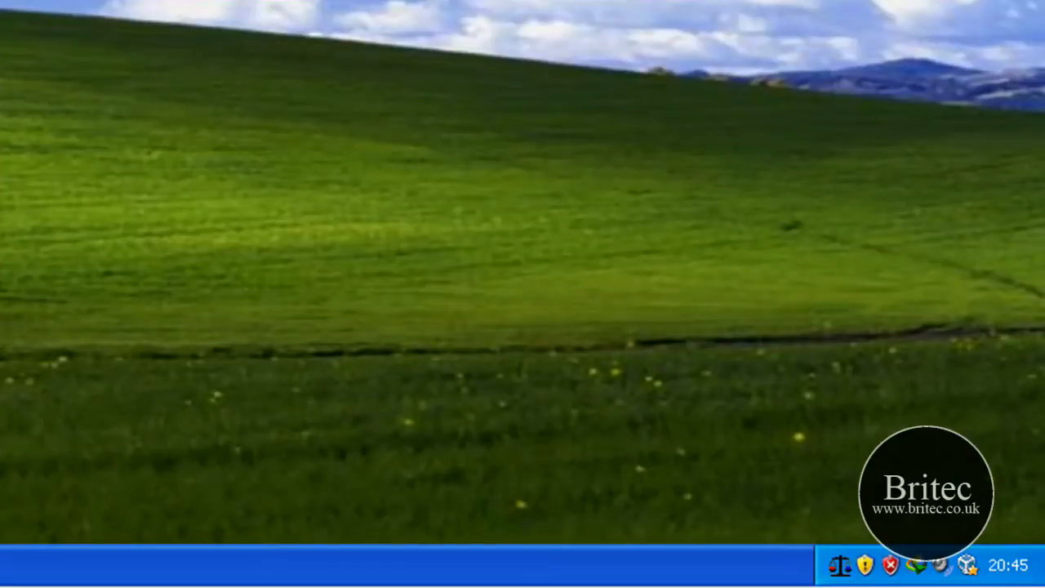
mouse_move(839, 569)
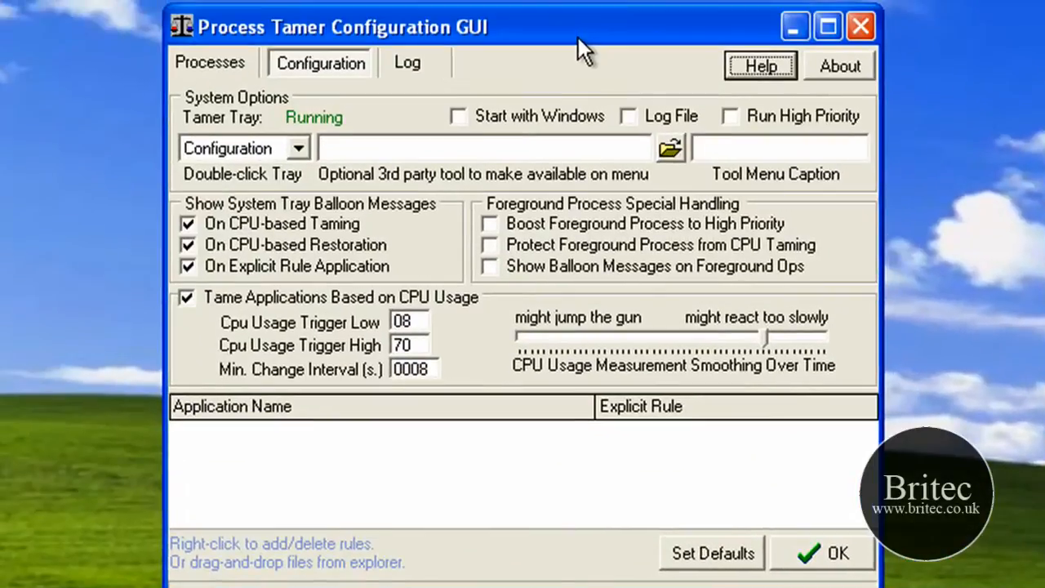
mouse_move(541, 277)
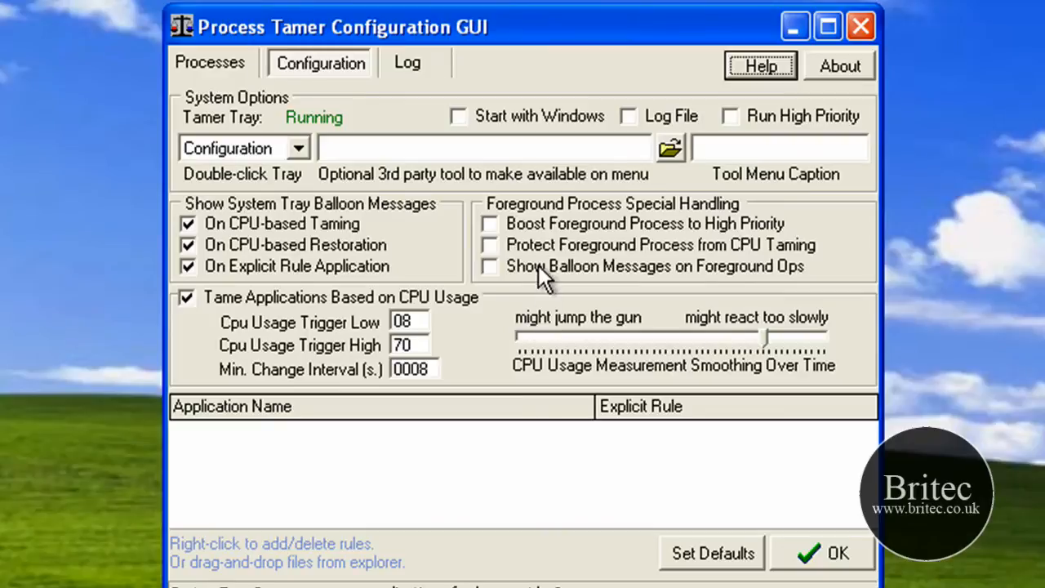
mouse_move(522, 367)
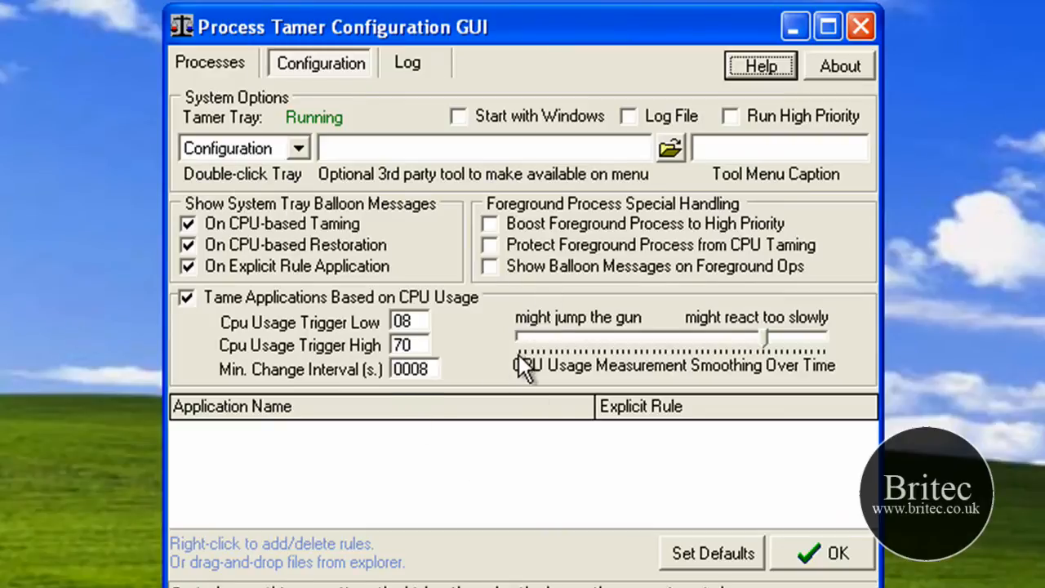
mouse_move(220, 306)
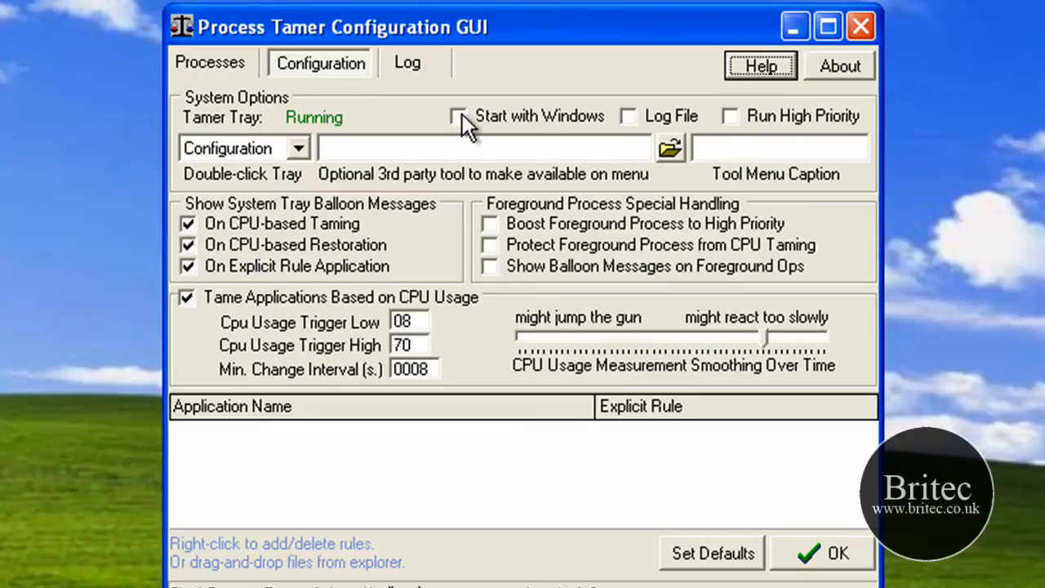
Step: Tick 'Start with Windows' on the Configuration tab
click(457, 116)
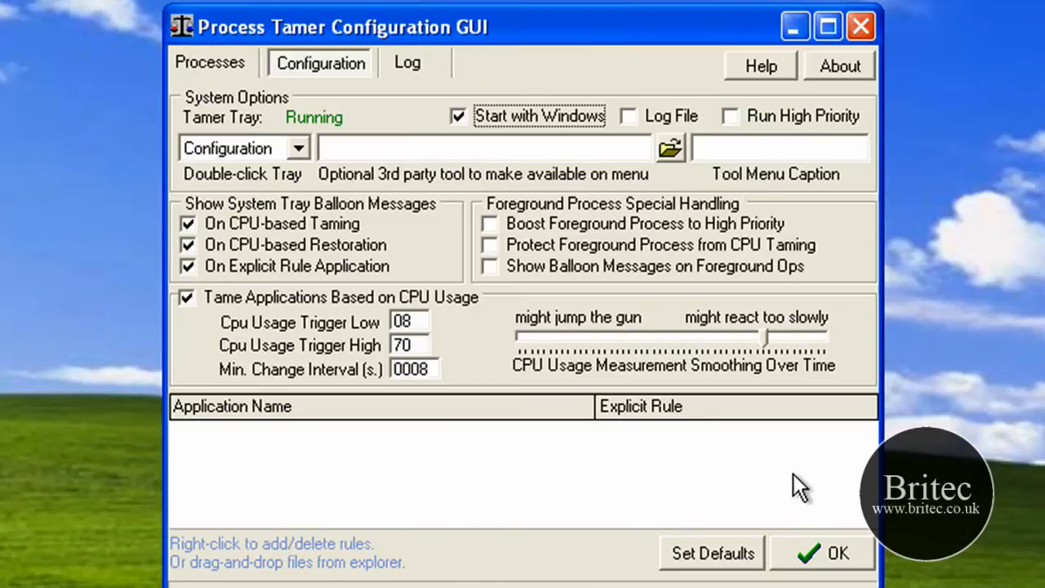
mouse_move(228, 323)
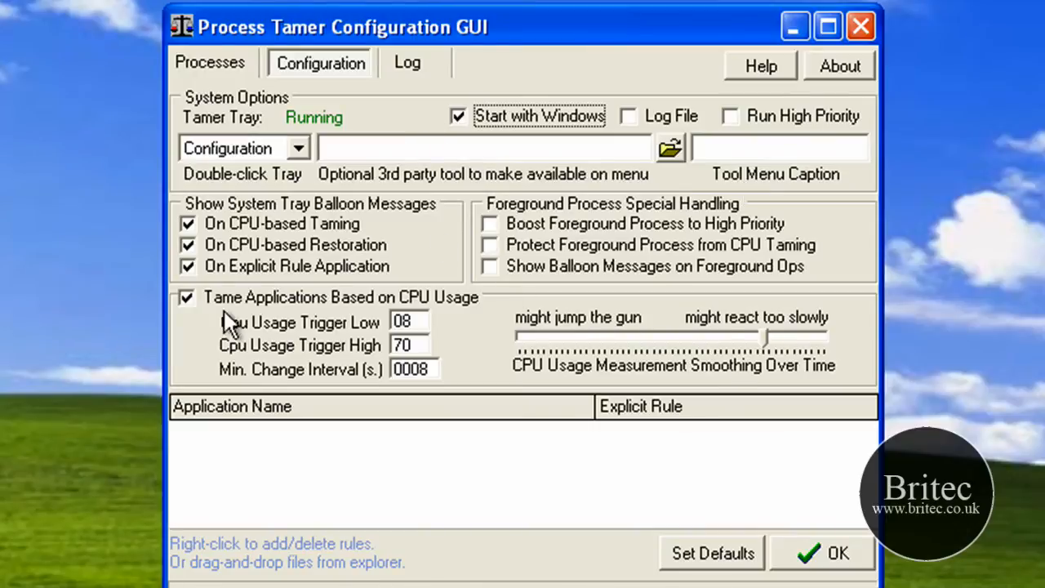
mouse_move(211, 75)
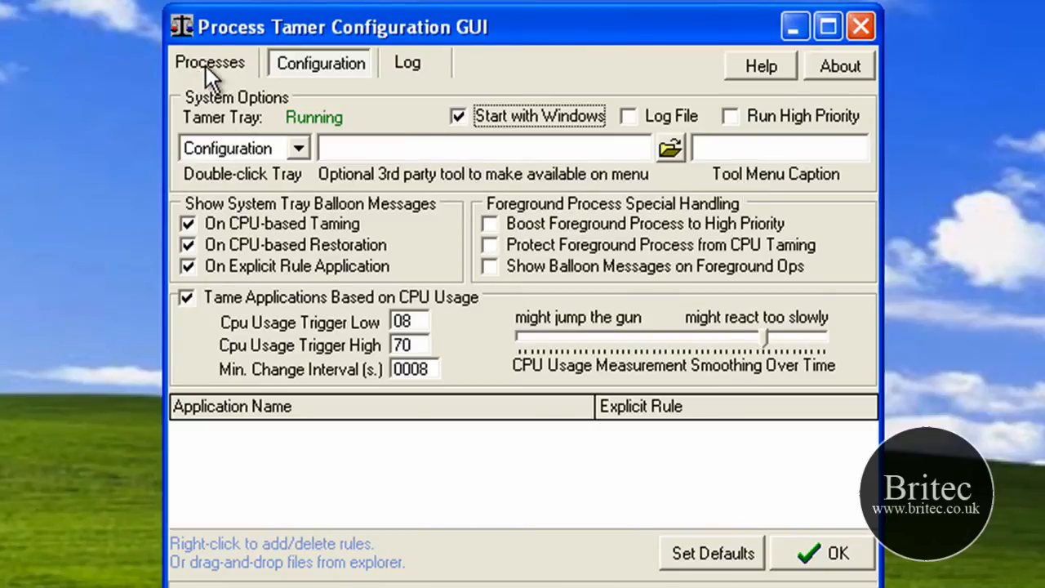
Step: View the watched process list, then close the Configuration GUI with OK
click(211, 64)
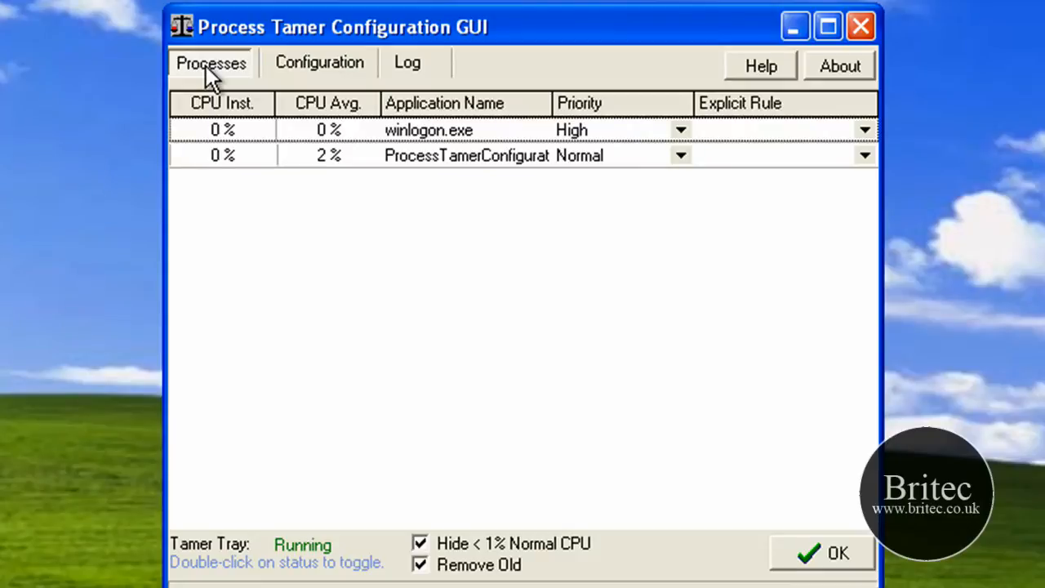
mouse_move(372, 193)
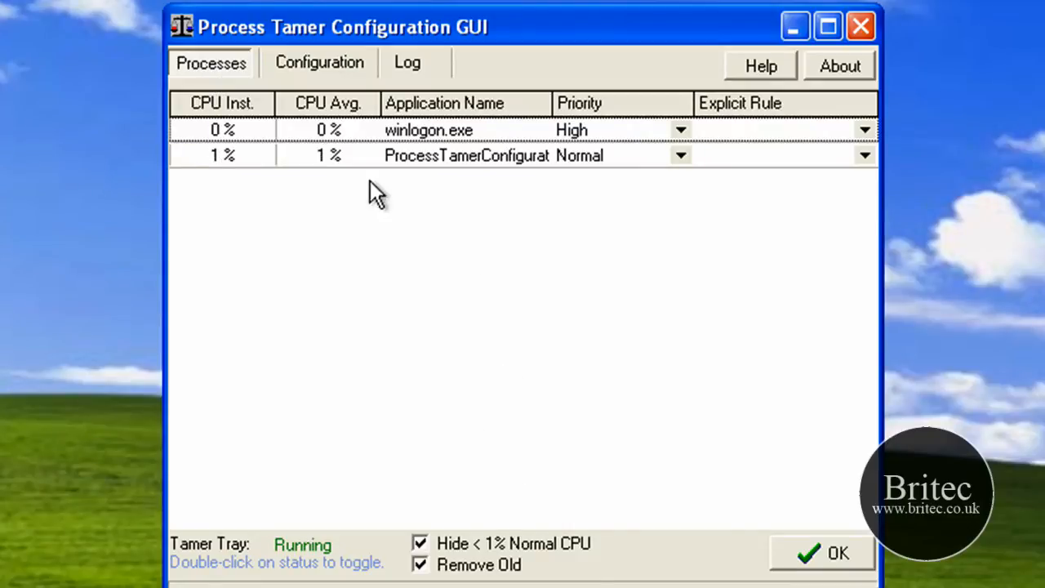
mouse_move(561, 171)
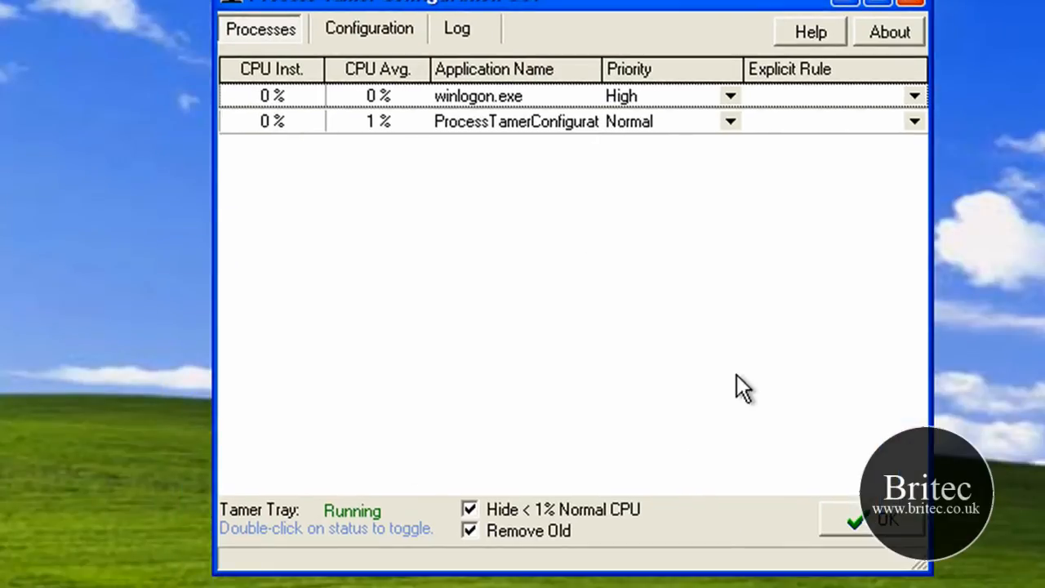
click(872, 524)
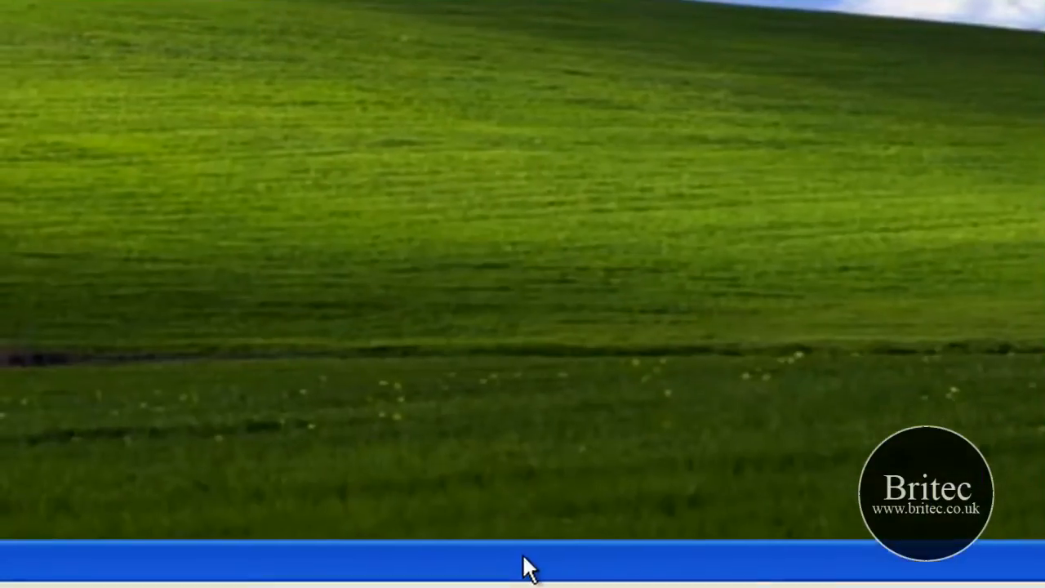
right_click(526, 572)
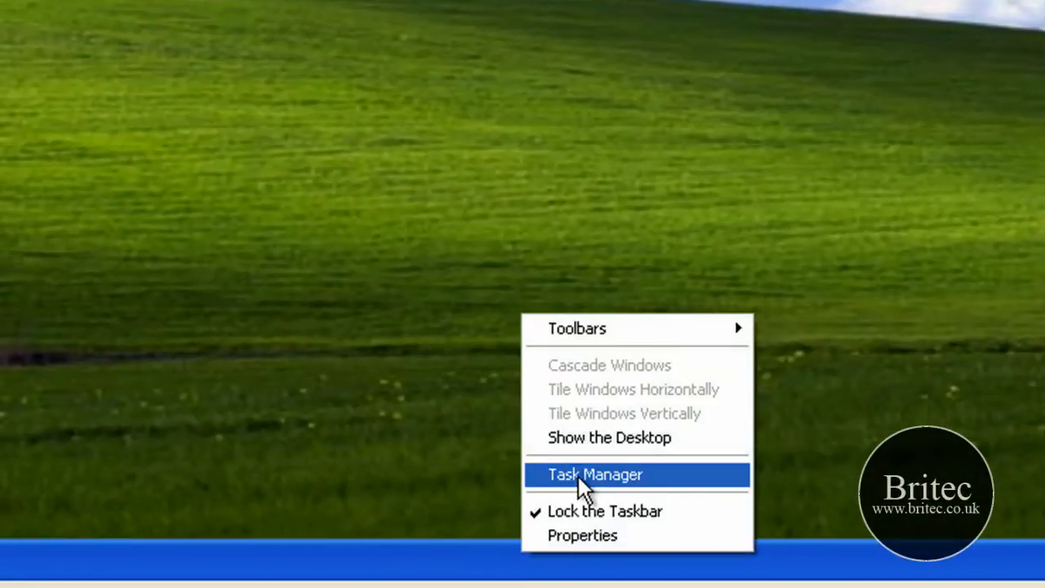
click(595, 475)
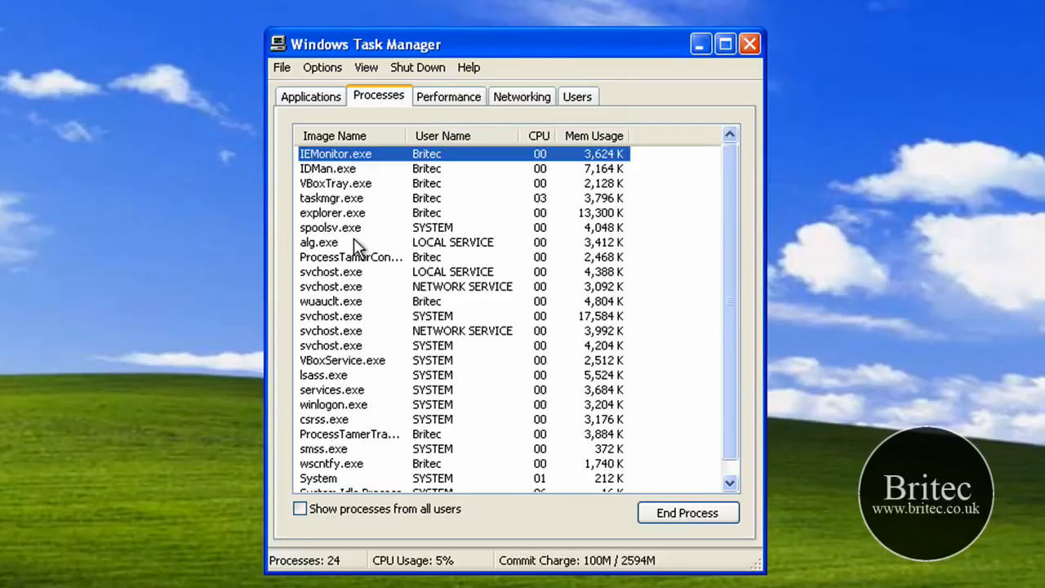
mouse_move(577, 377)
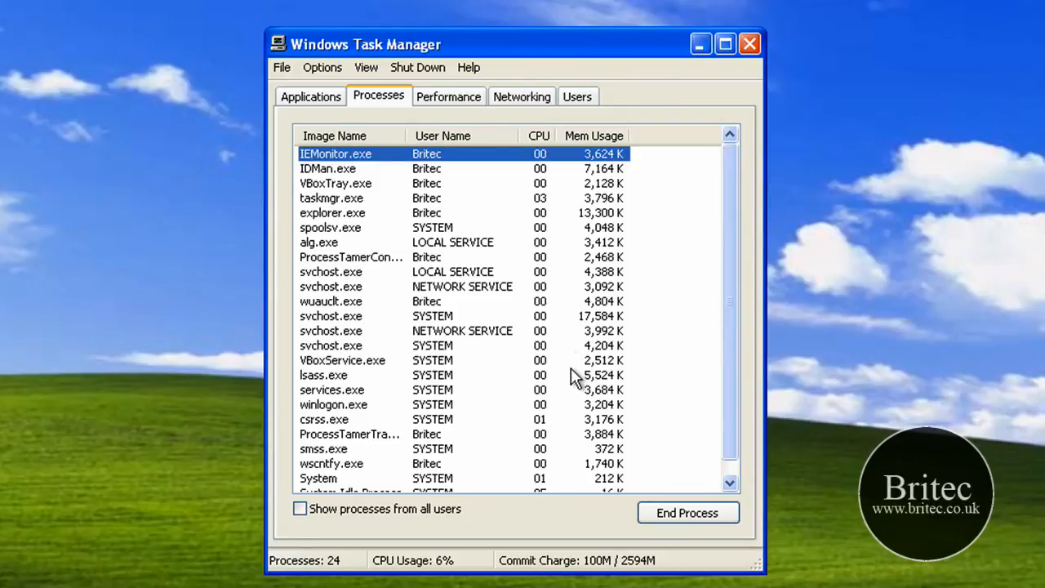
click(351, 256)
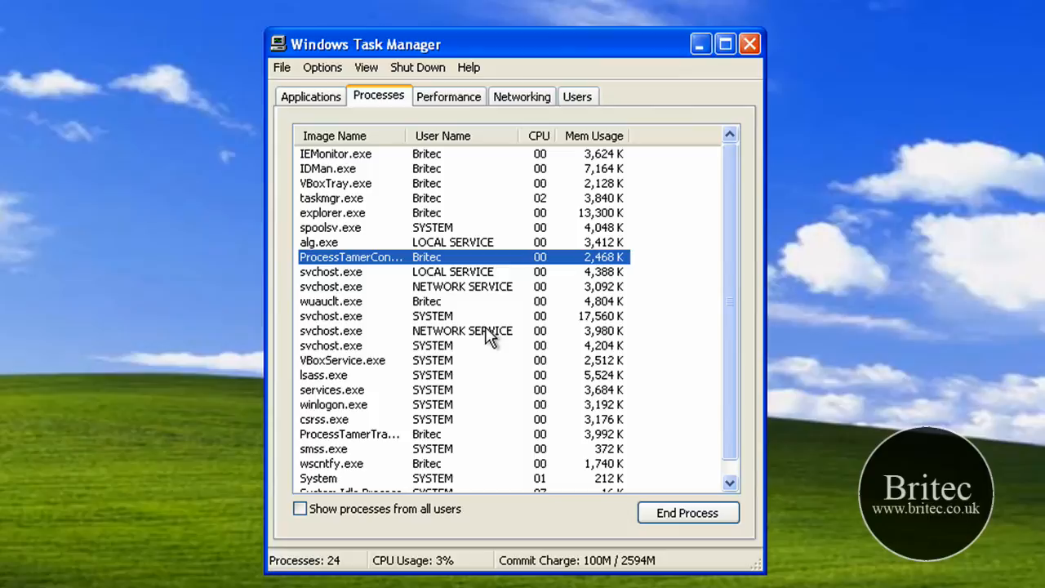
mouse_move(551, 274)
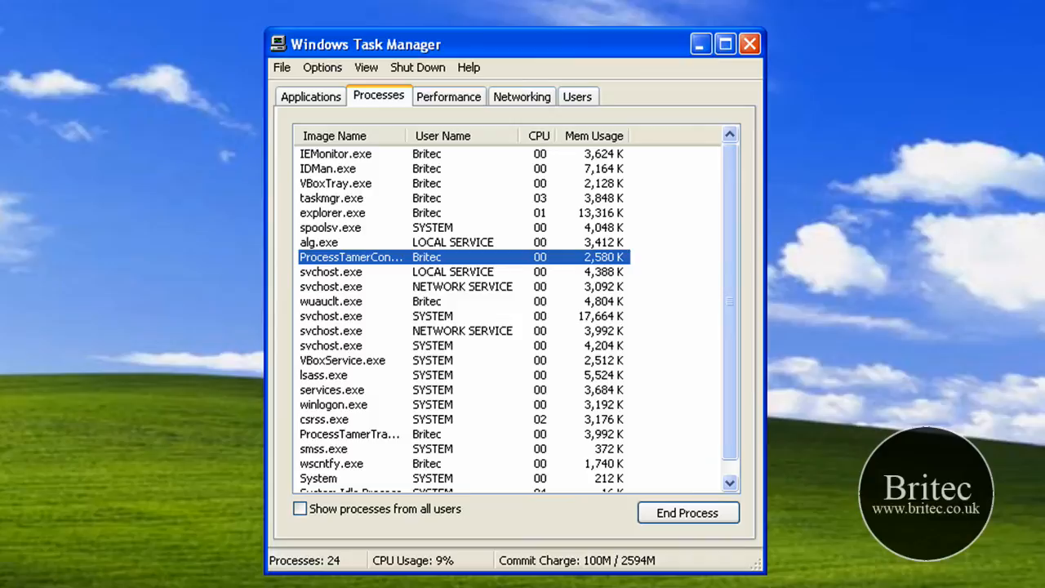
mouse_move(749, 266)
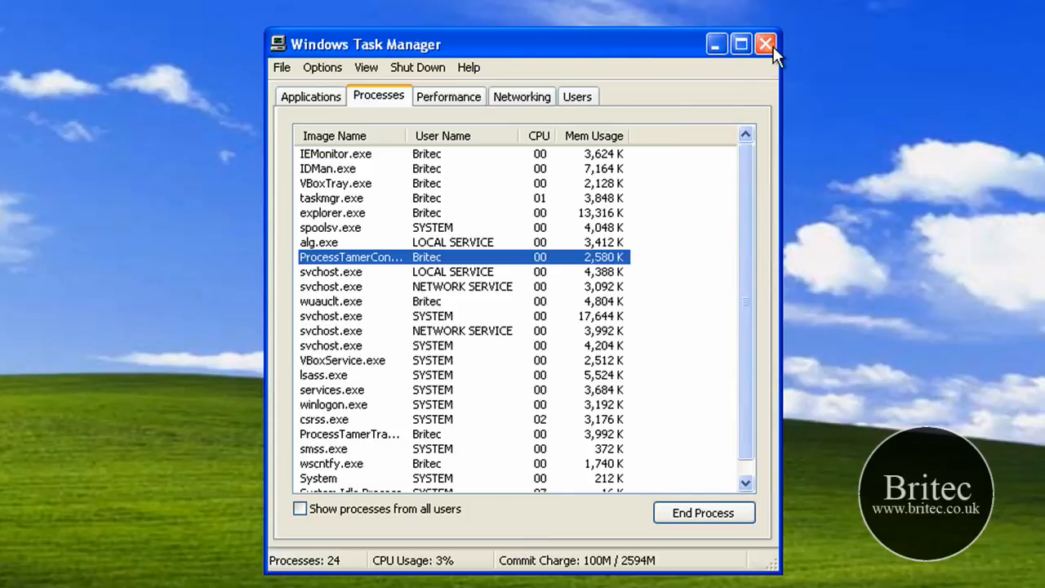
click(766, 42)
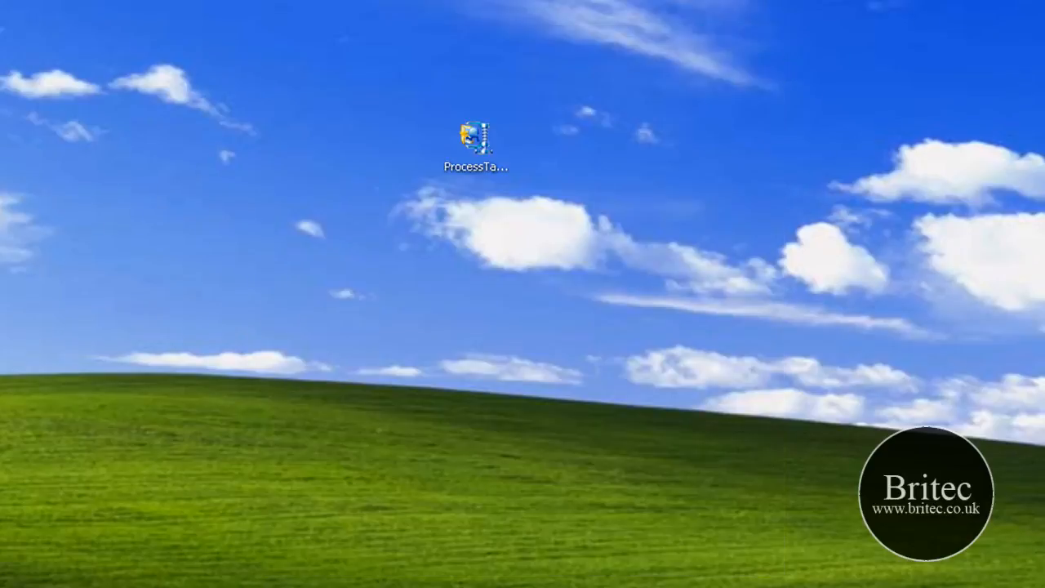
Step: Reopen the configuration from the tray and inspect winlogon.exe's Explicit Rule and Priority options
double_click(476, 136)
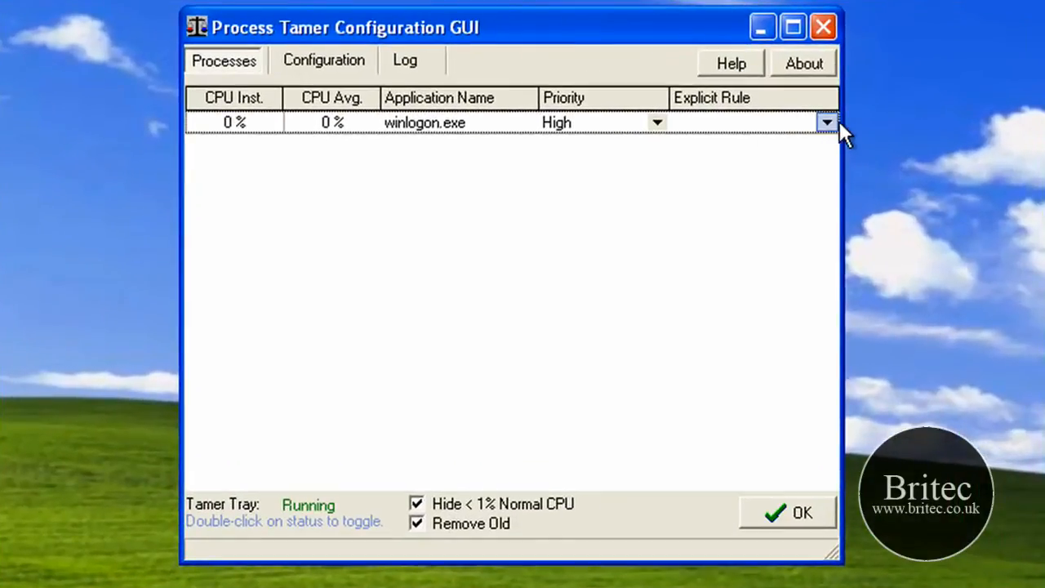
click(827, 120)
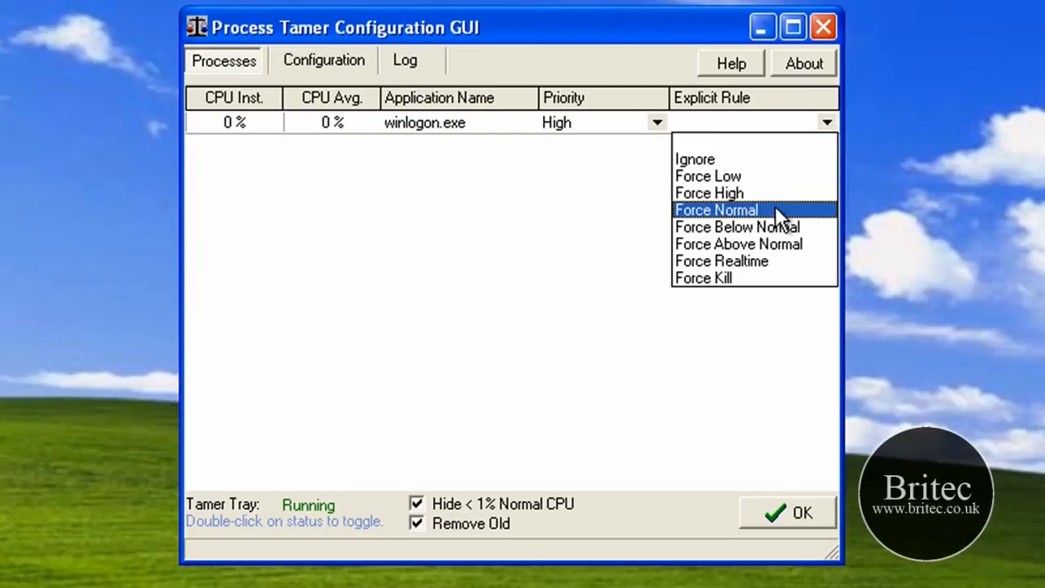
mouse_move(727, 290)
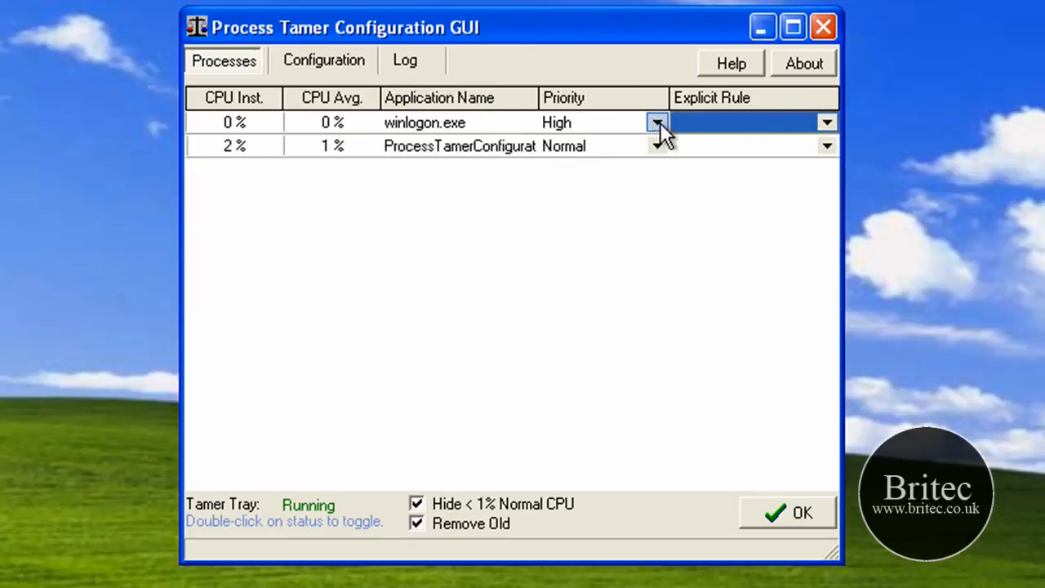
click(655, 122)
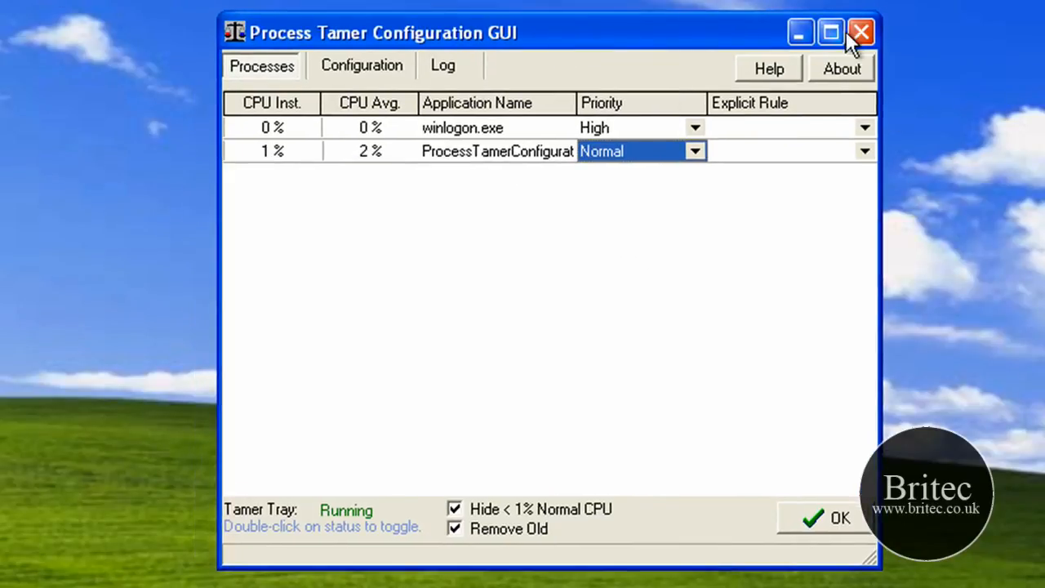
mouse_move(864, 32)
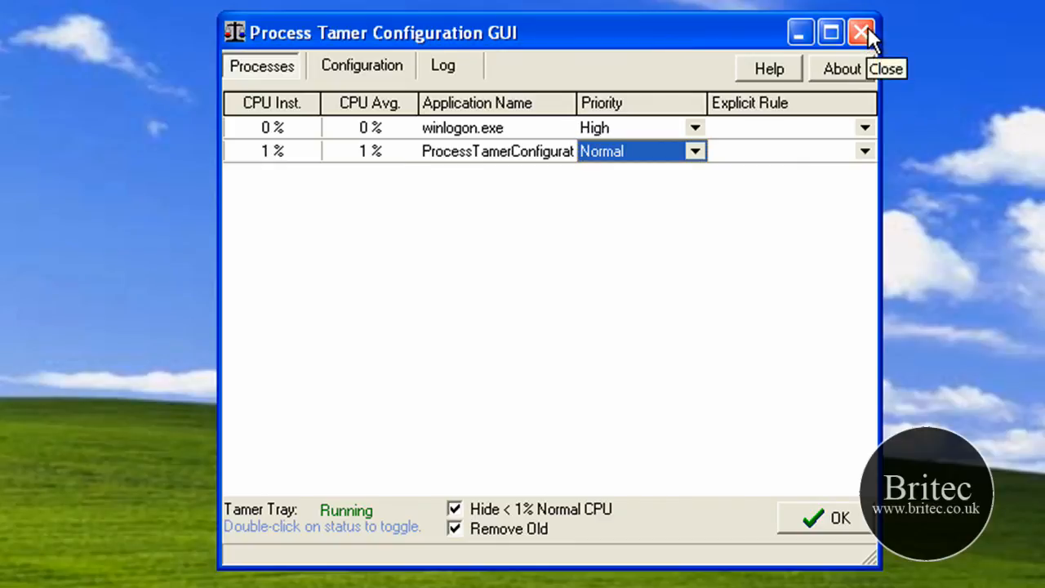
mouse_move(783, 135)
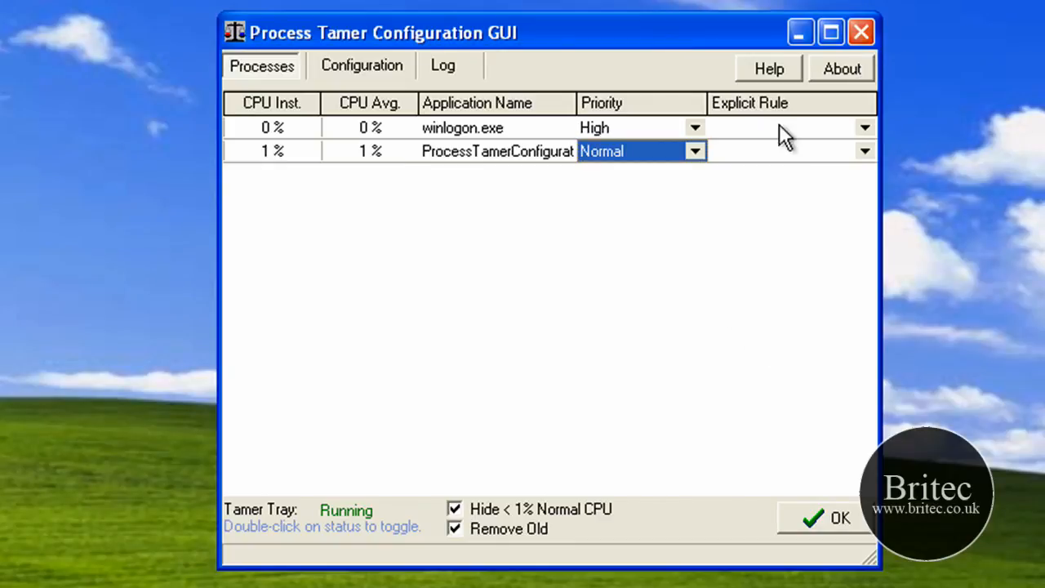
mouse_move(546, 353)
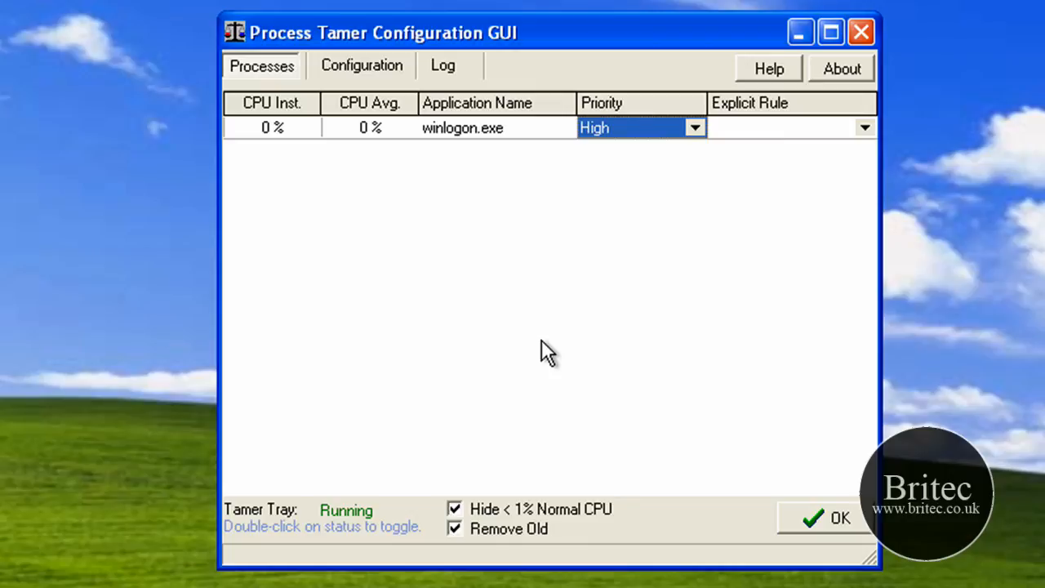
mouse_move(995, 8)
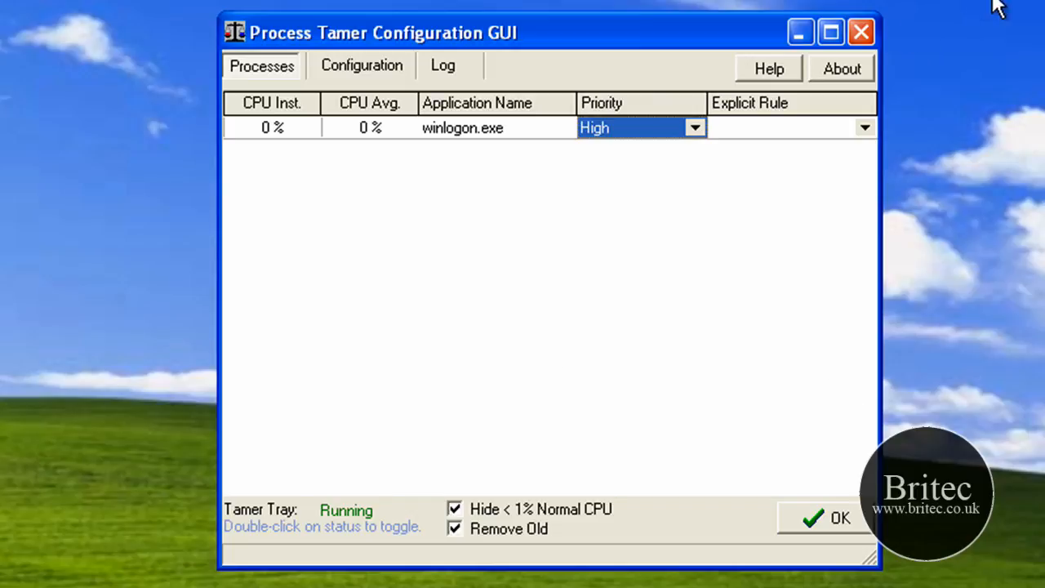